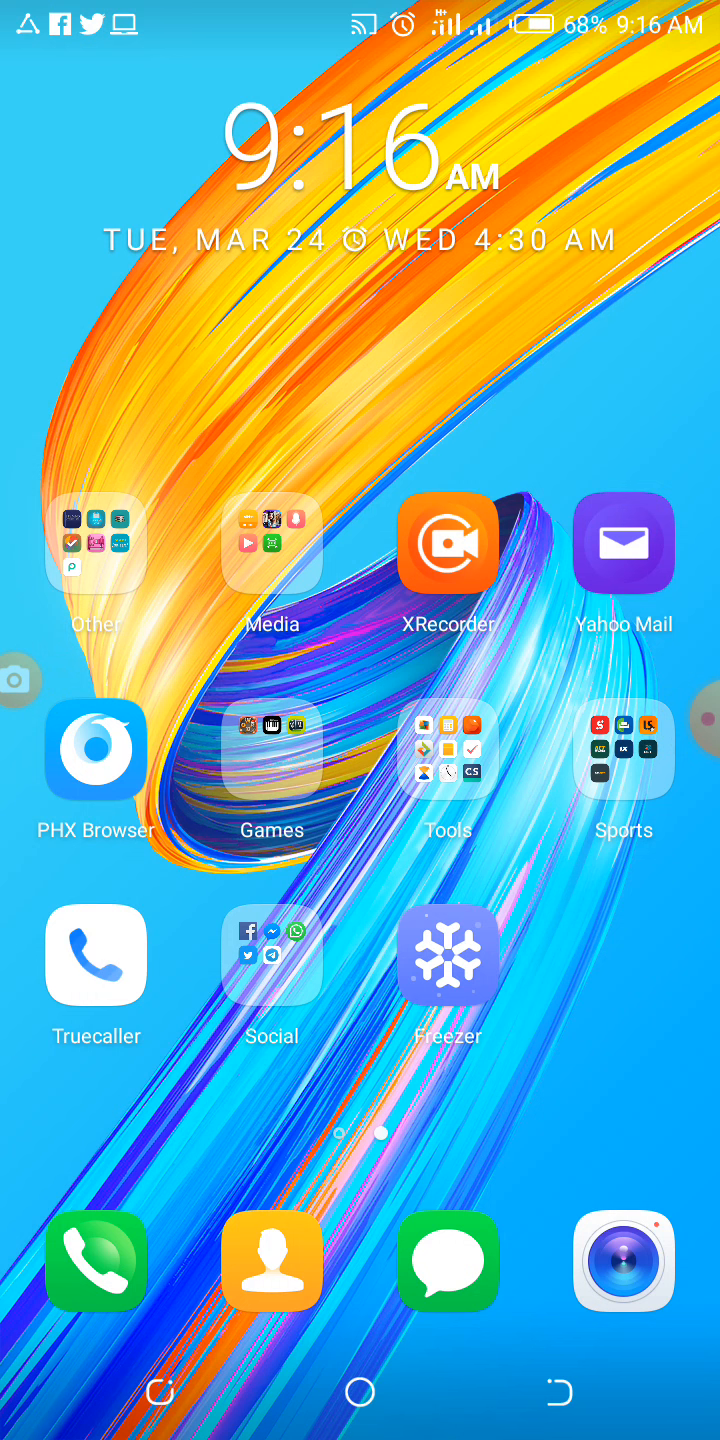
Step: Launch Chrome from the Google folder and go to classroom.google.com
scroll(left, 3)
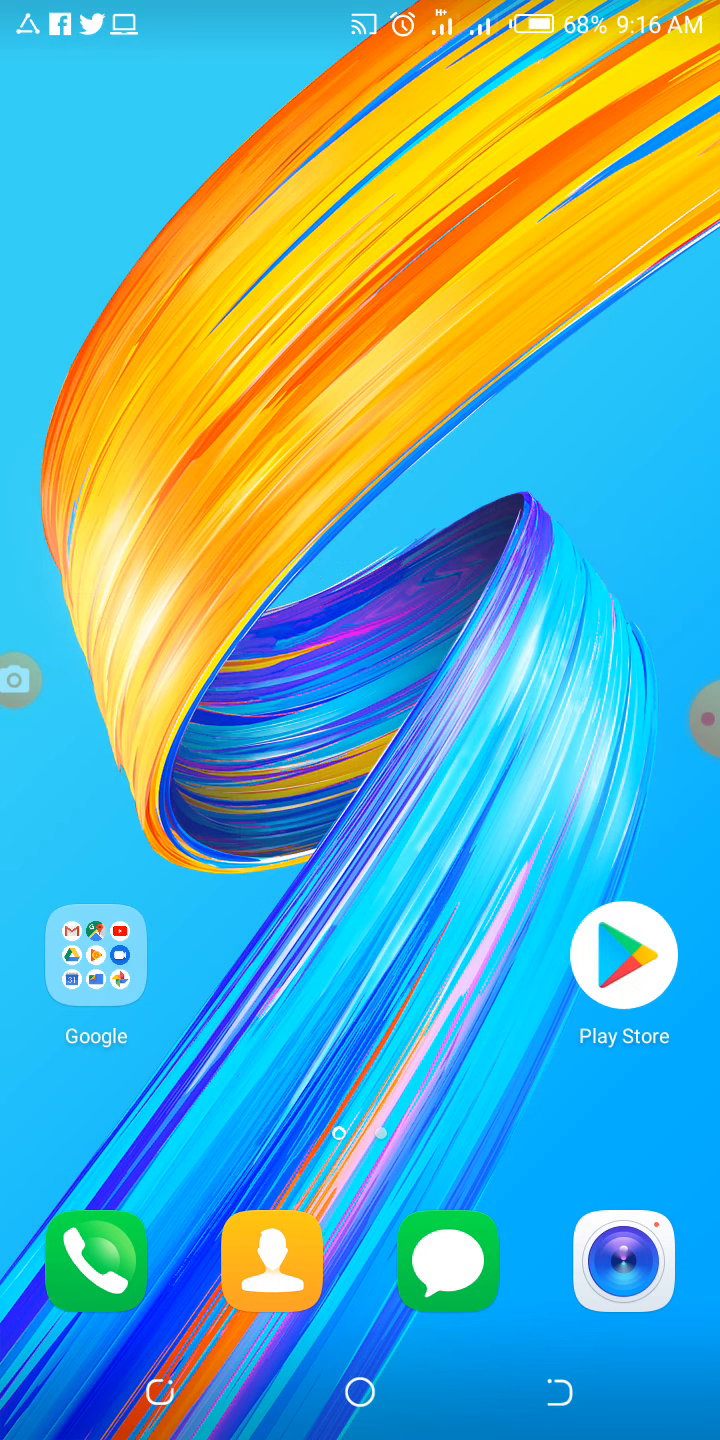
click(96, 954)
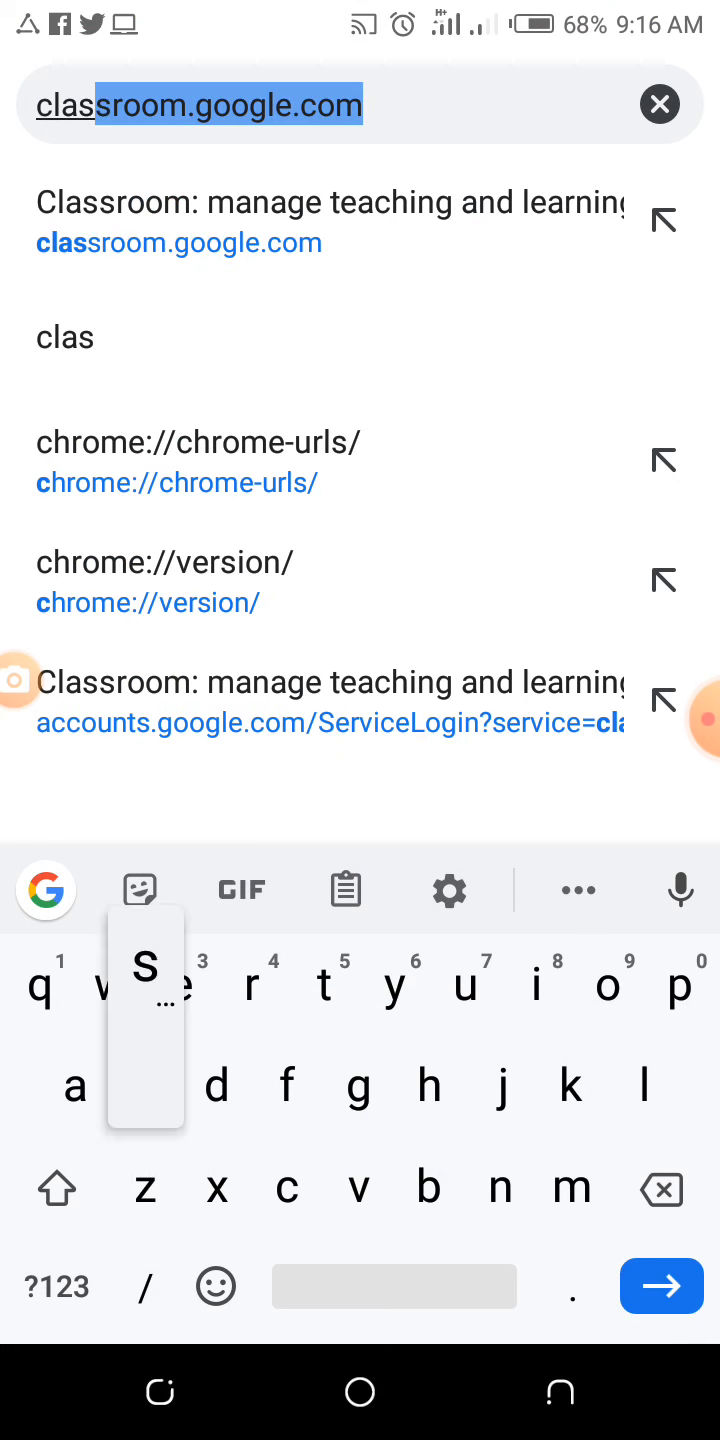
text(sr)
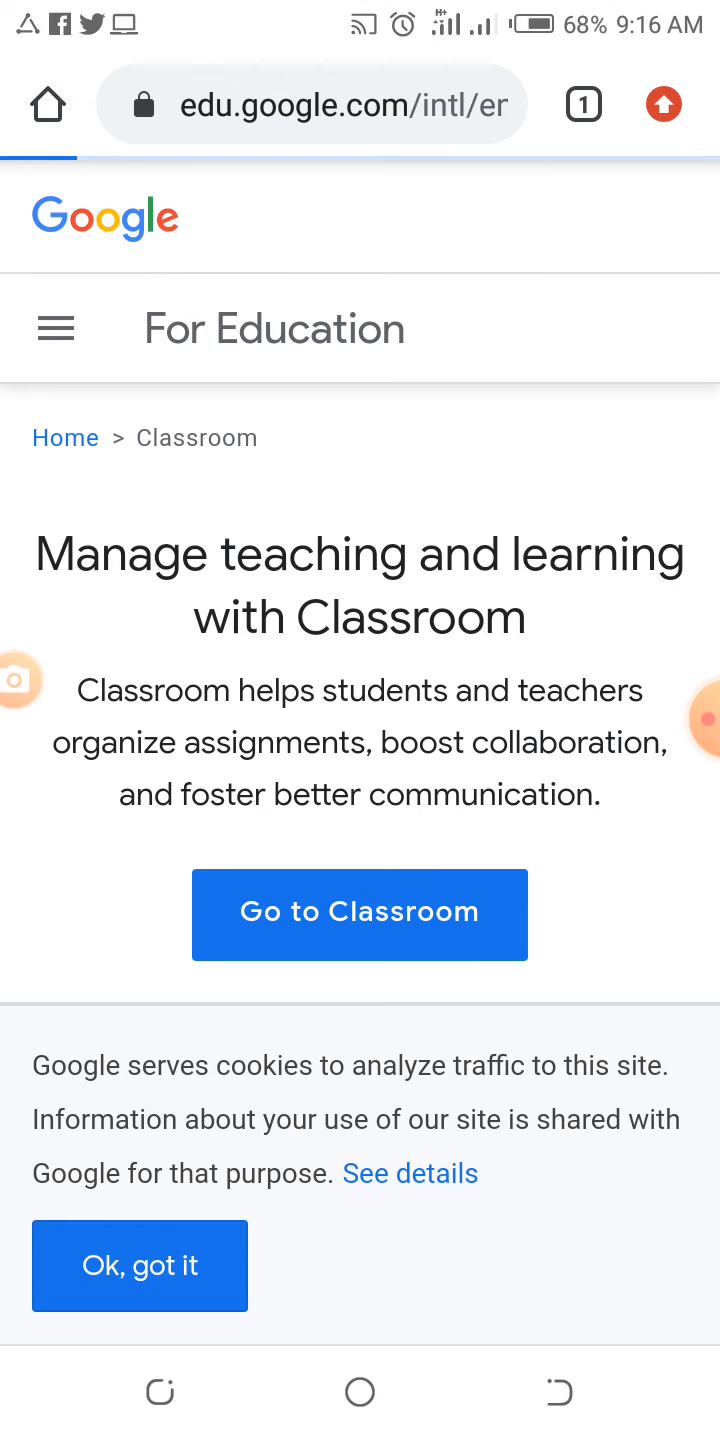
Step: Go to Classroom from the Google for Education page, reaching the Google sign-in page
click(140, 1266)
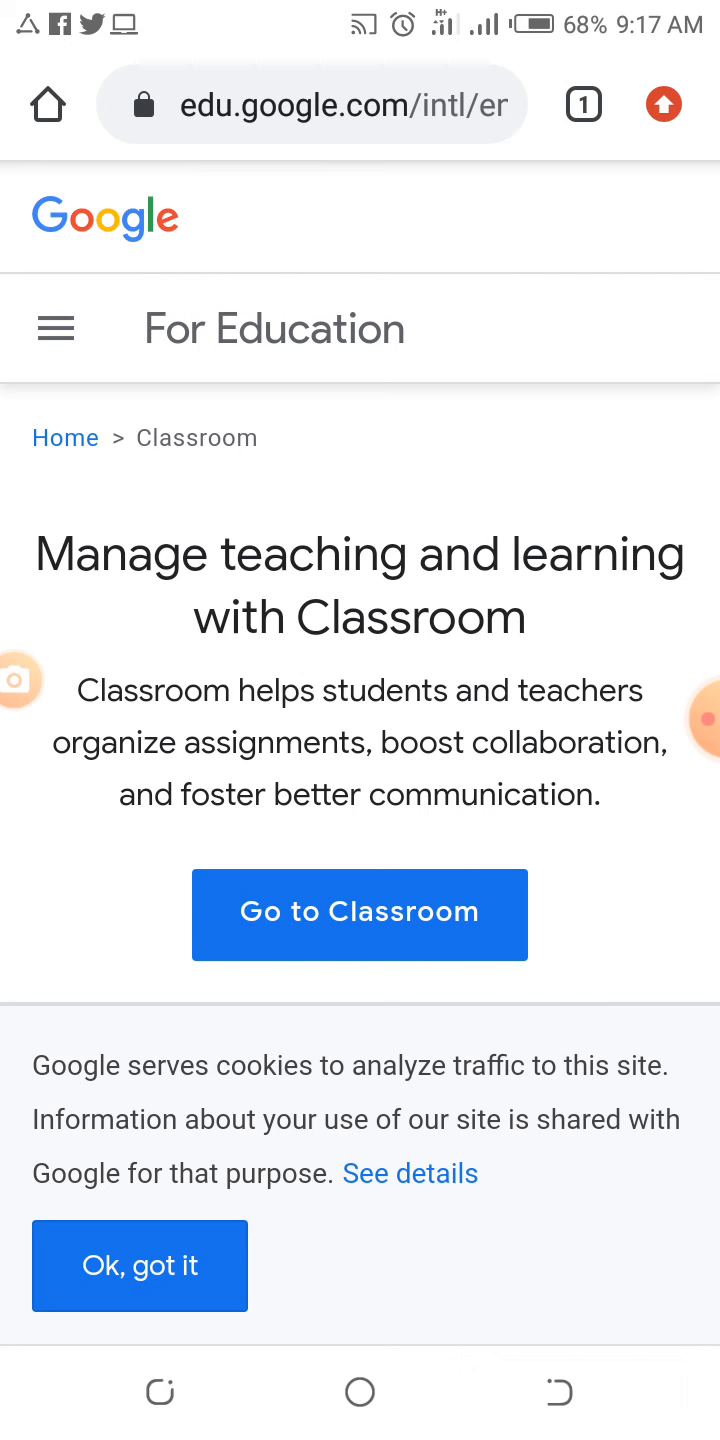
click(360, 914)
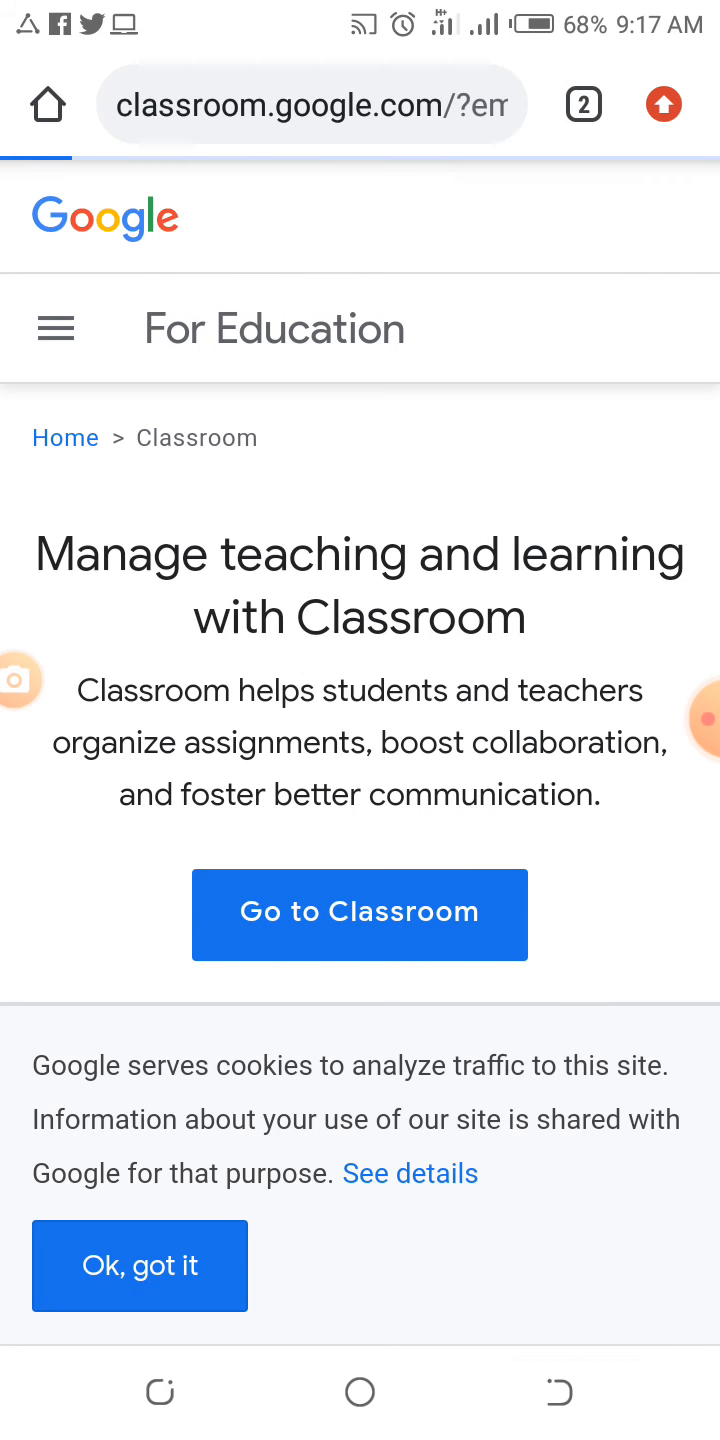
click(360, 914)
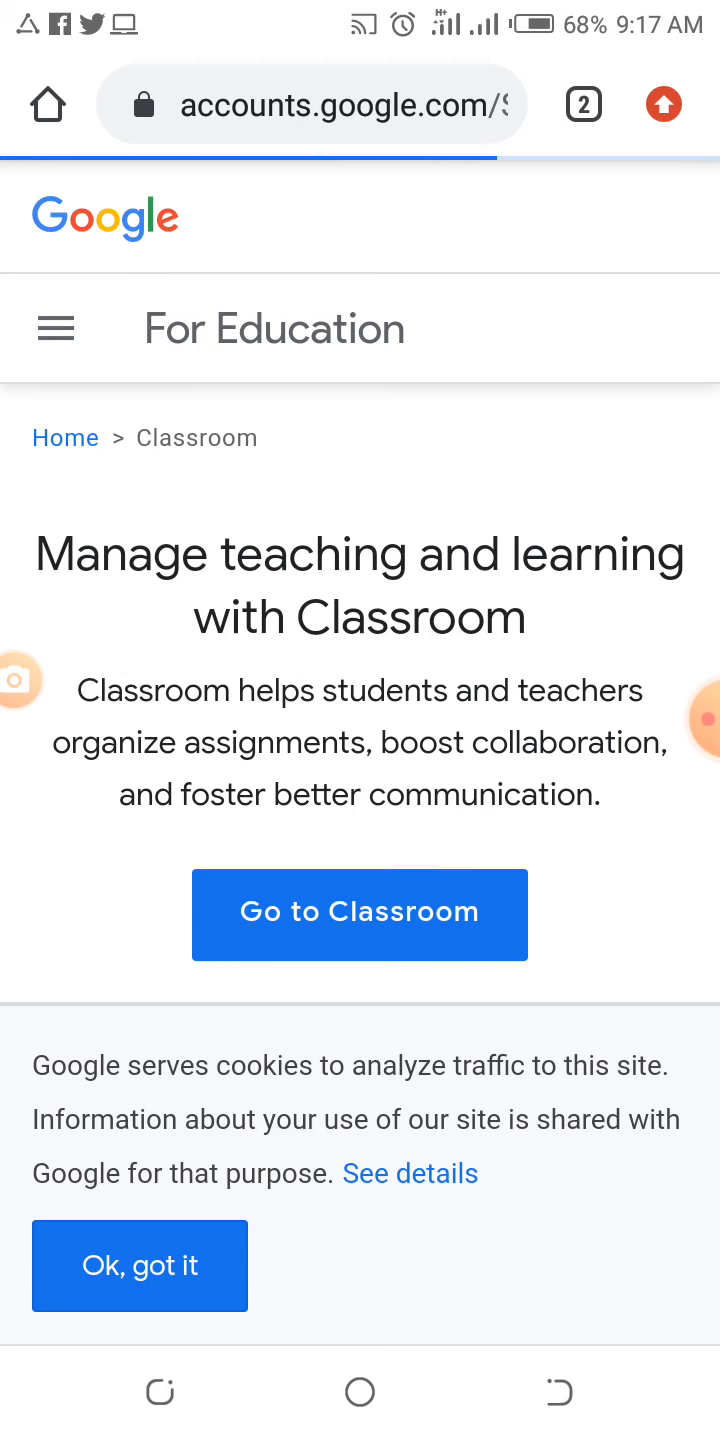
click(360, 914)
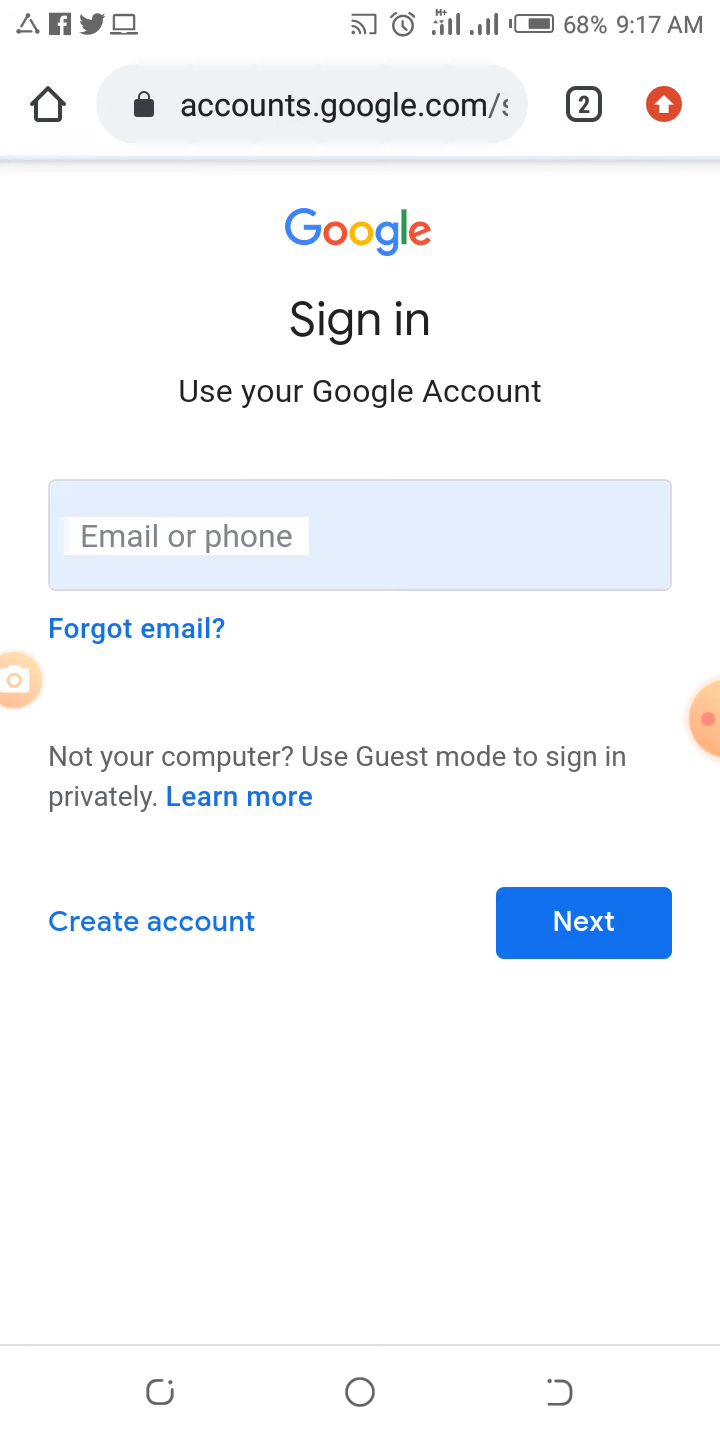
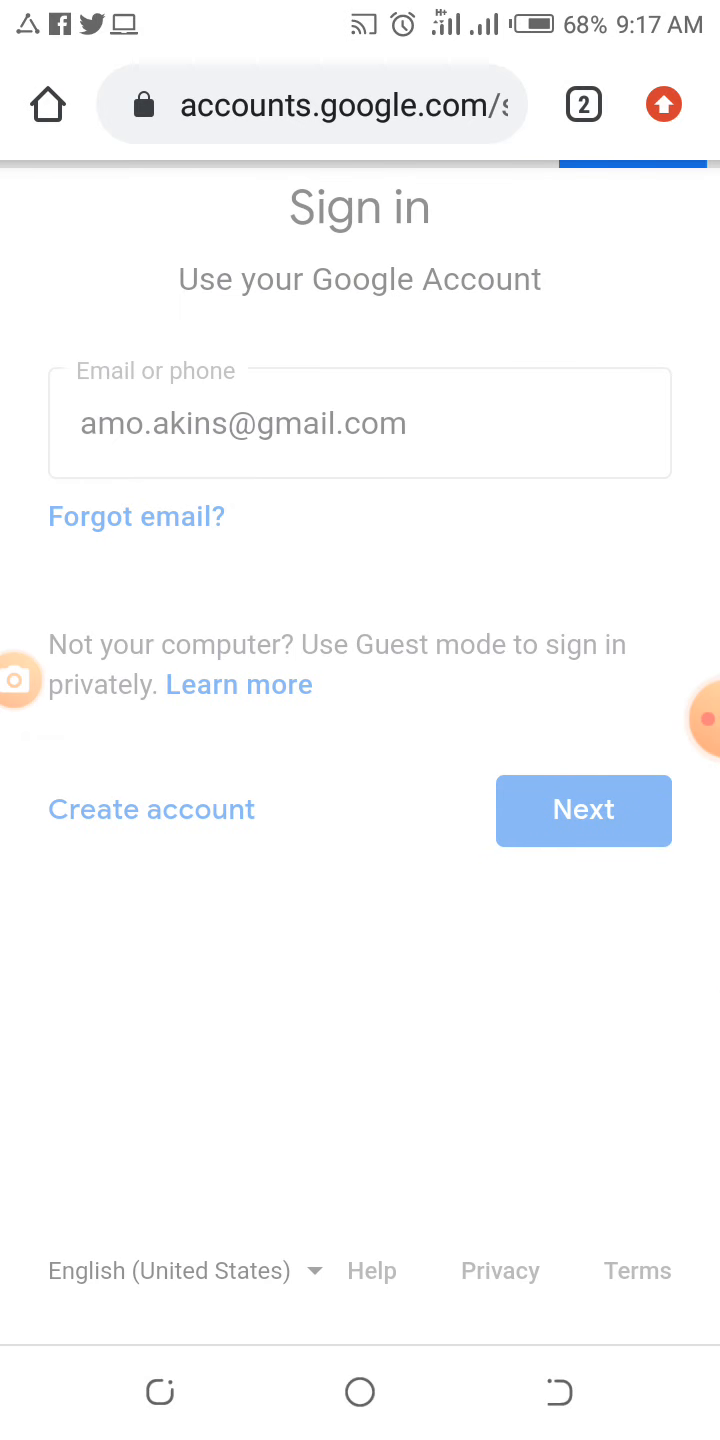
click(584, 810)
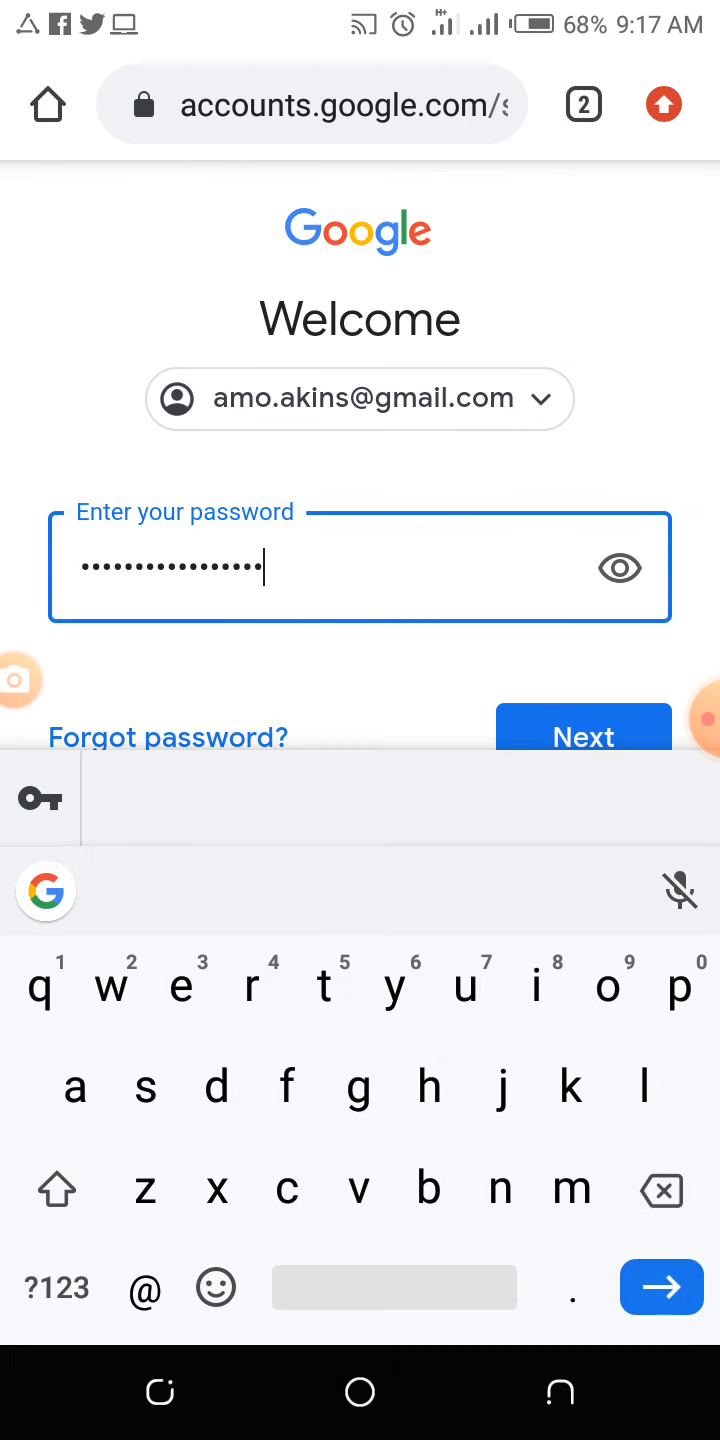
Step: Enter the account password and submit it to finish signing in to Classroom
click(660, 1188)
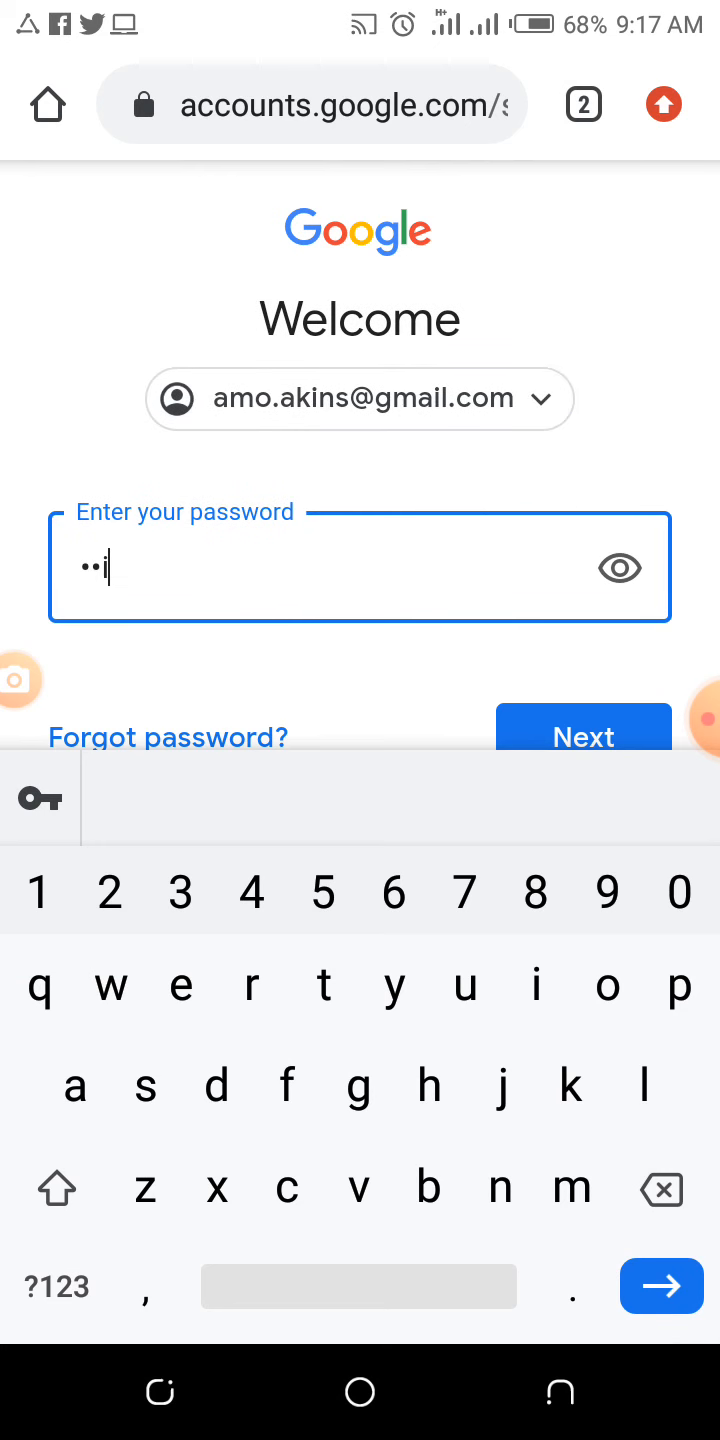
text(0)
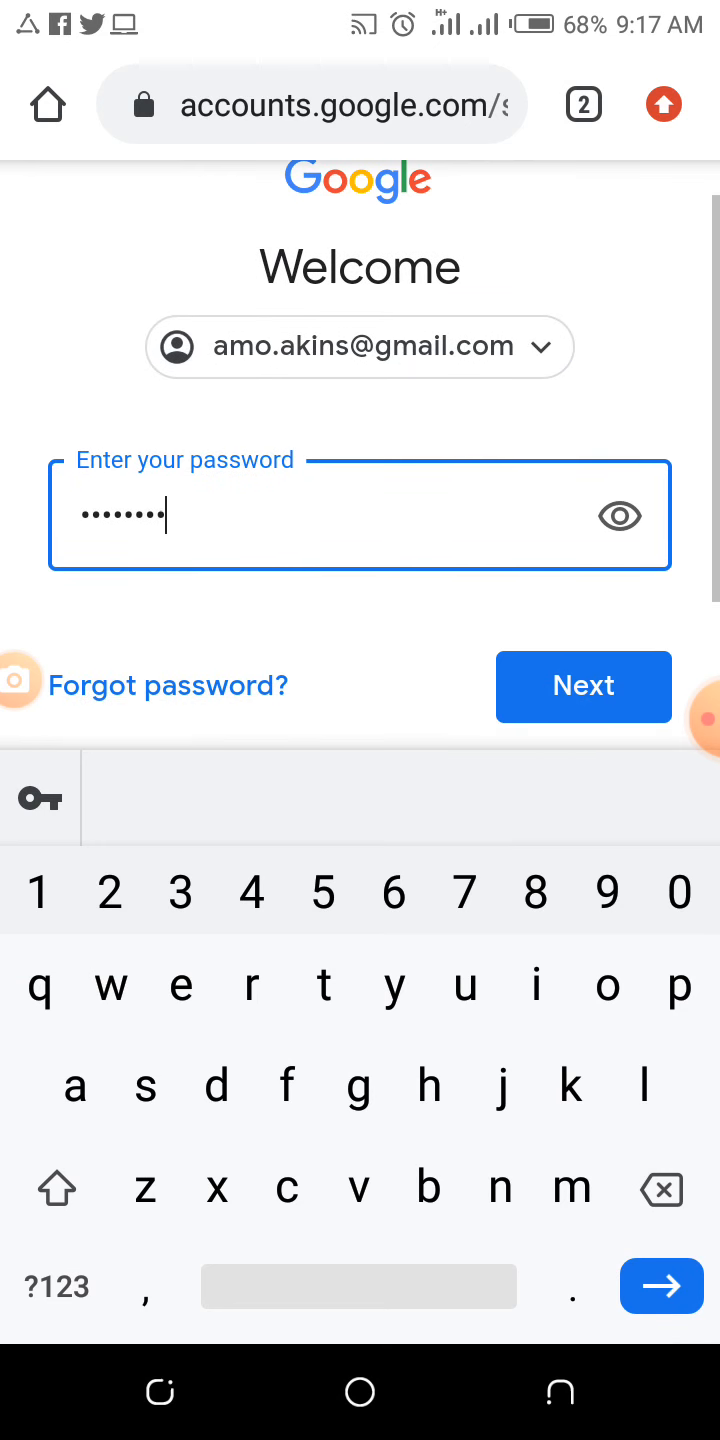
scroll(down, 3)
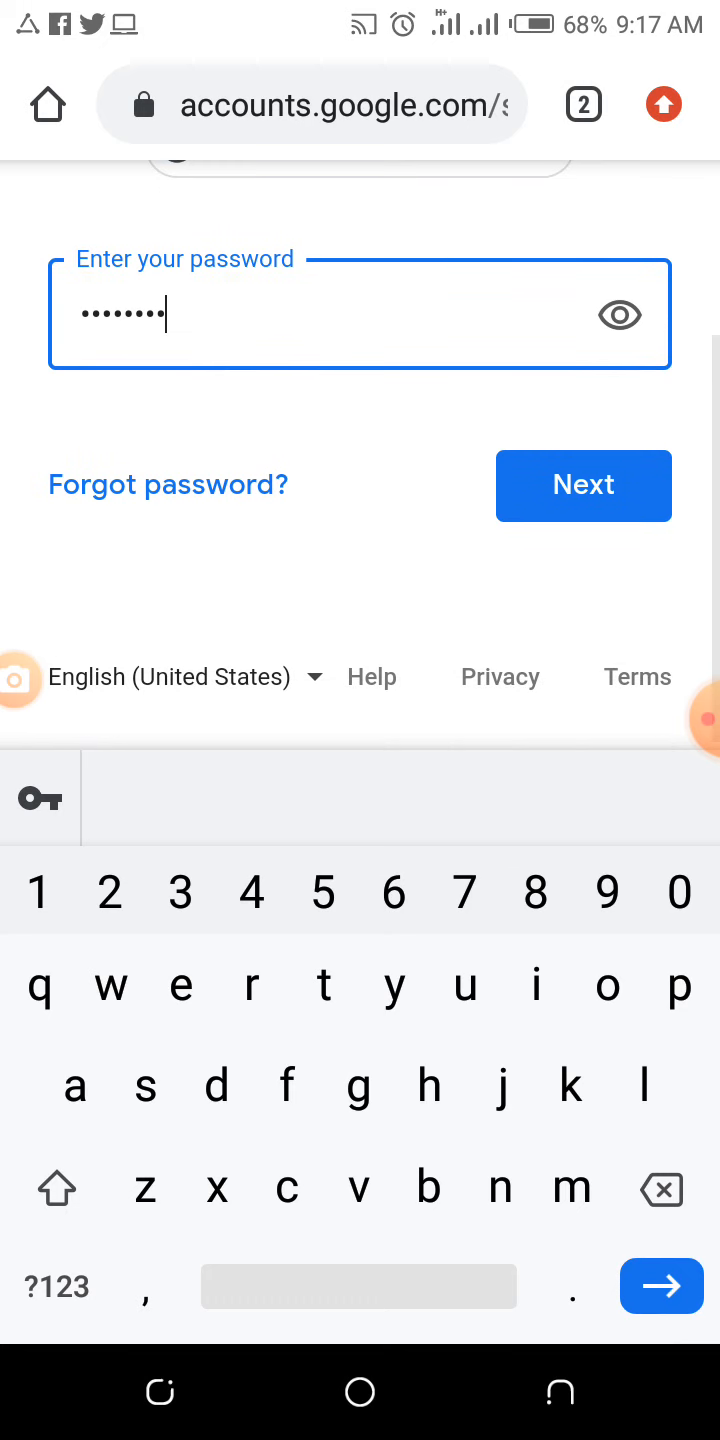
click(584, 486)
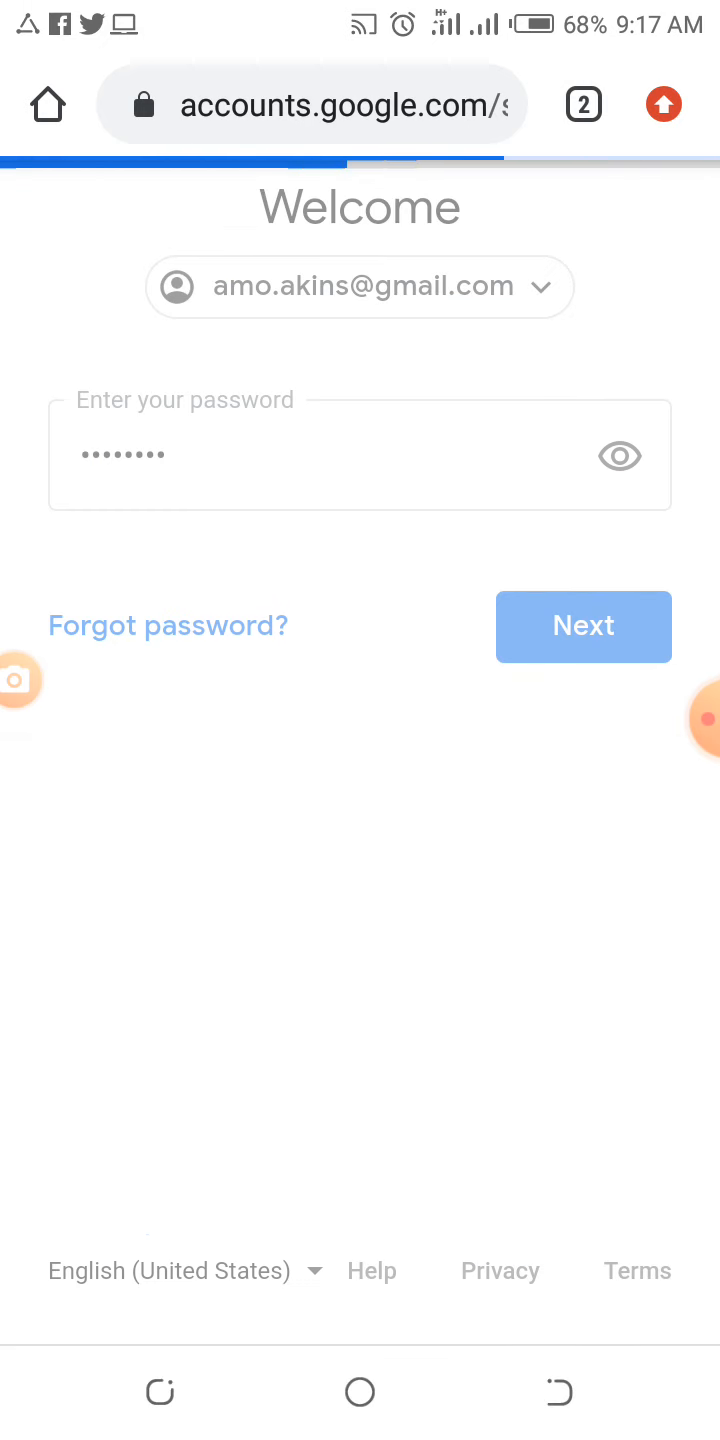
click(584, 628)
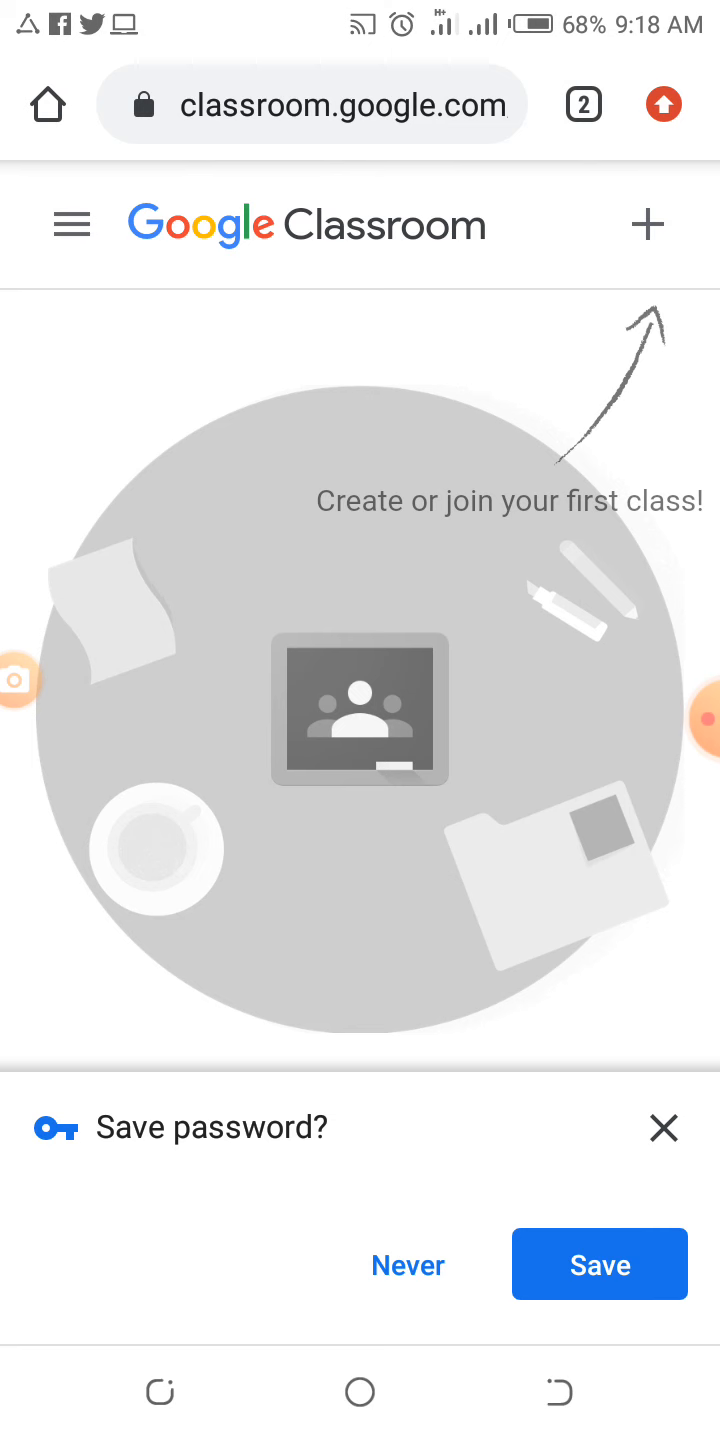
Step: Decline saving the password, start Join class with the code field ready, then go to the home screen
click(664, 1128)
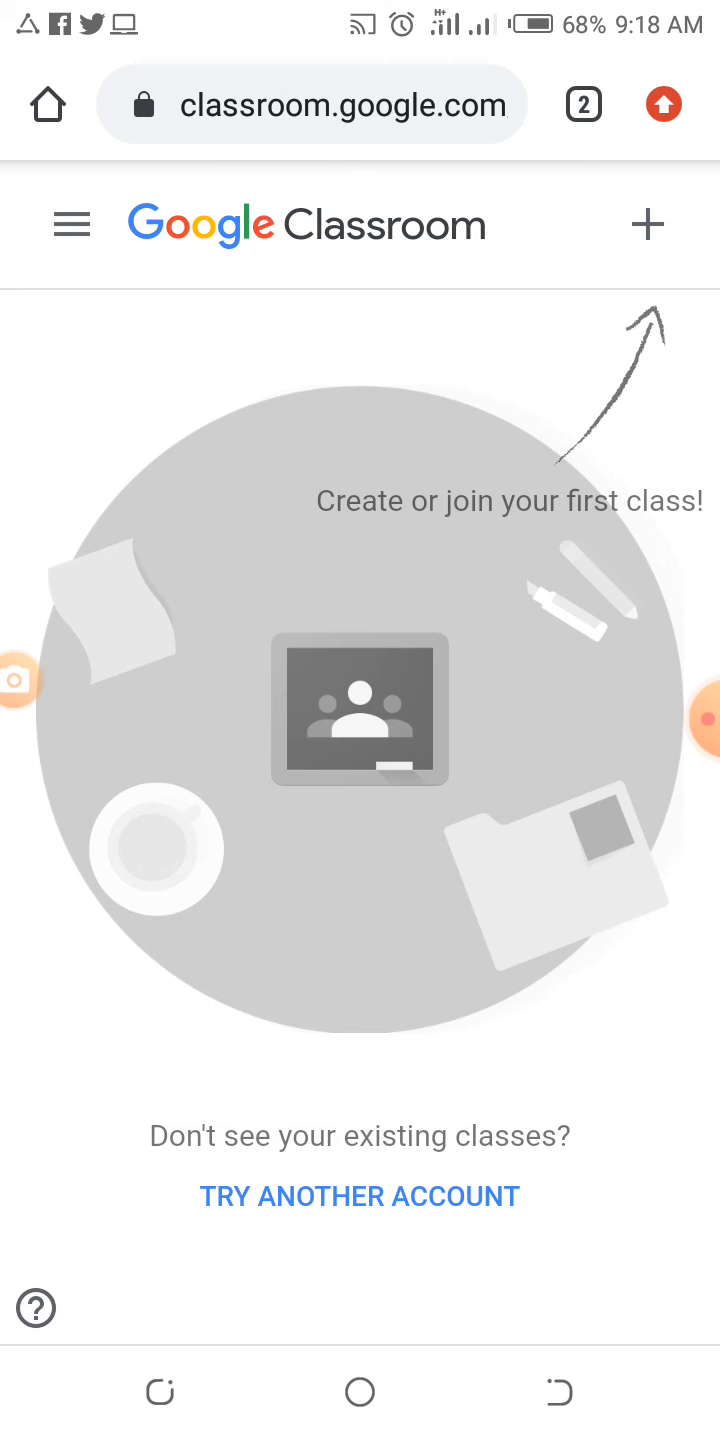
click(648, 224)
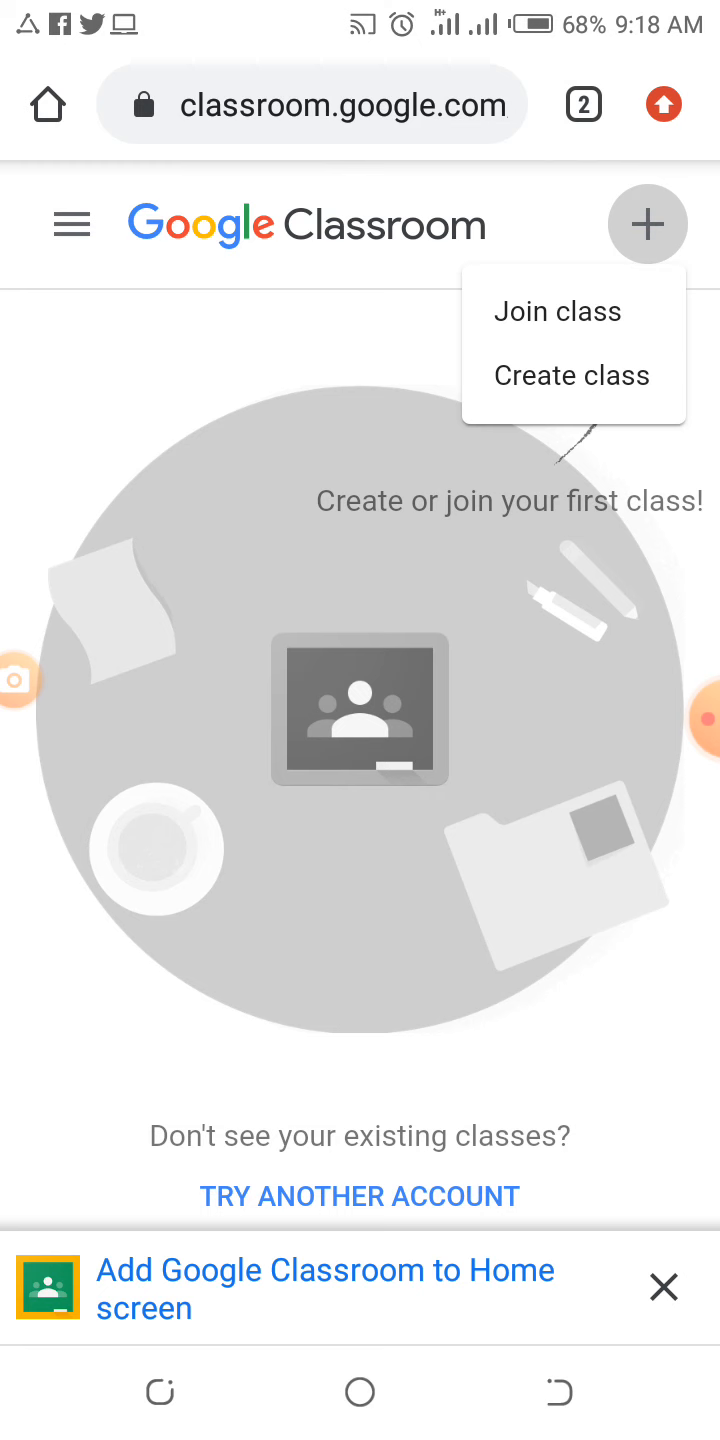
click(556, 312)
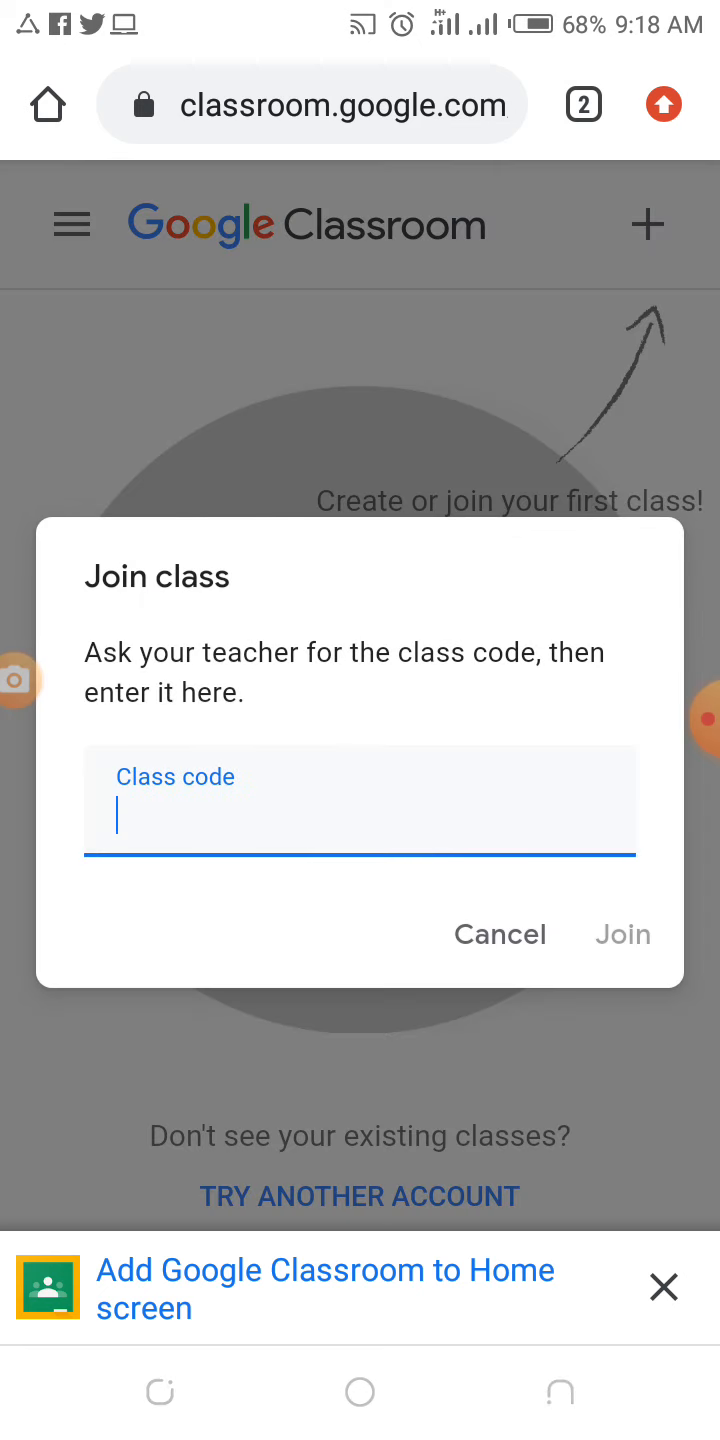
click(360, 830)
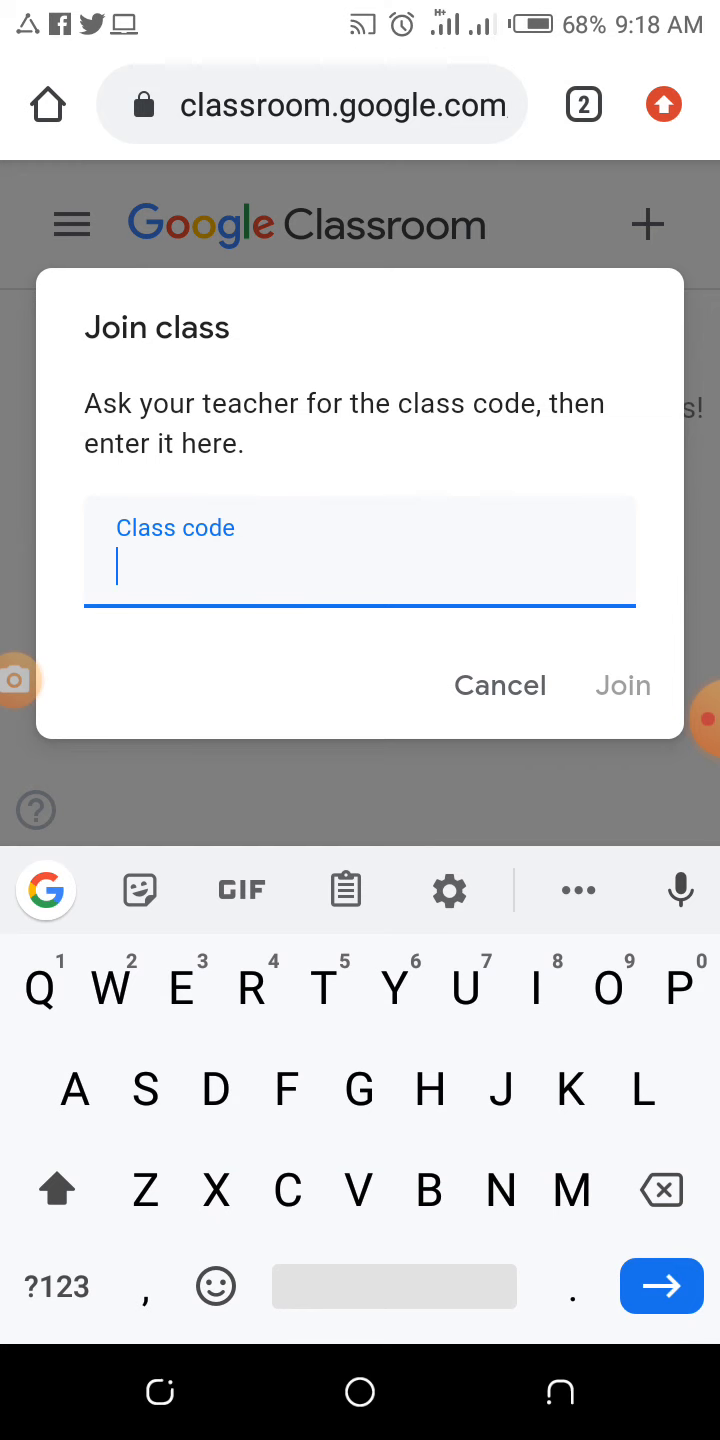
key(home)
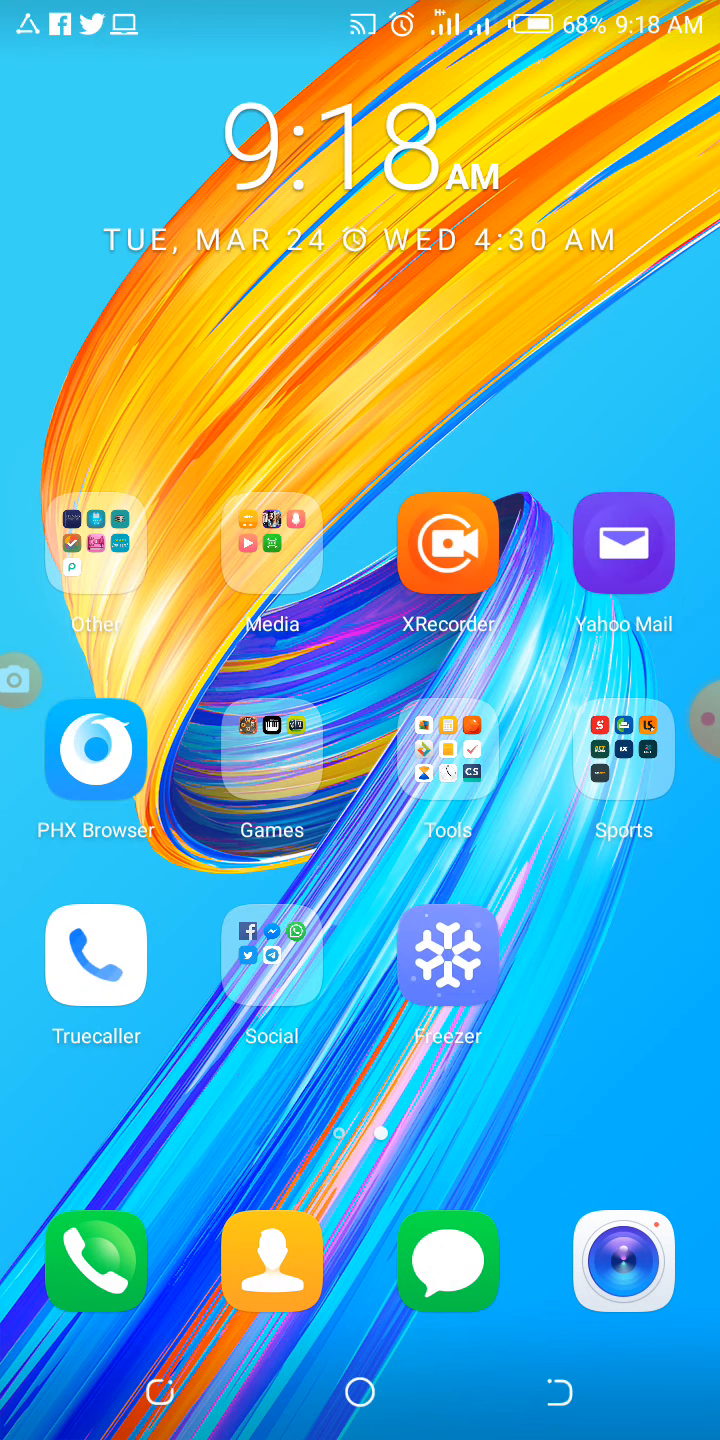
click(448, 748)
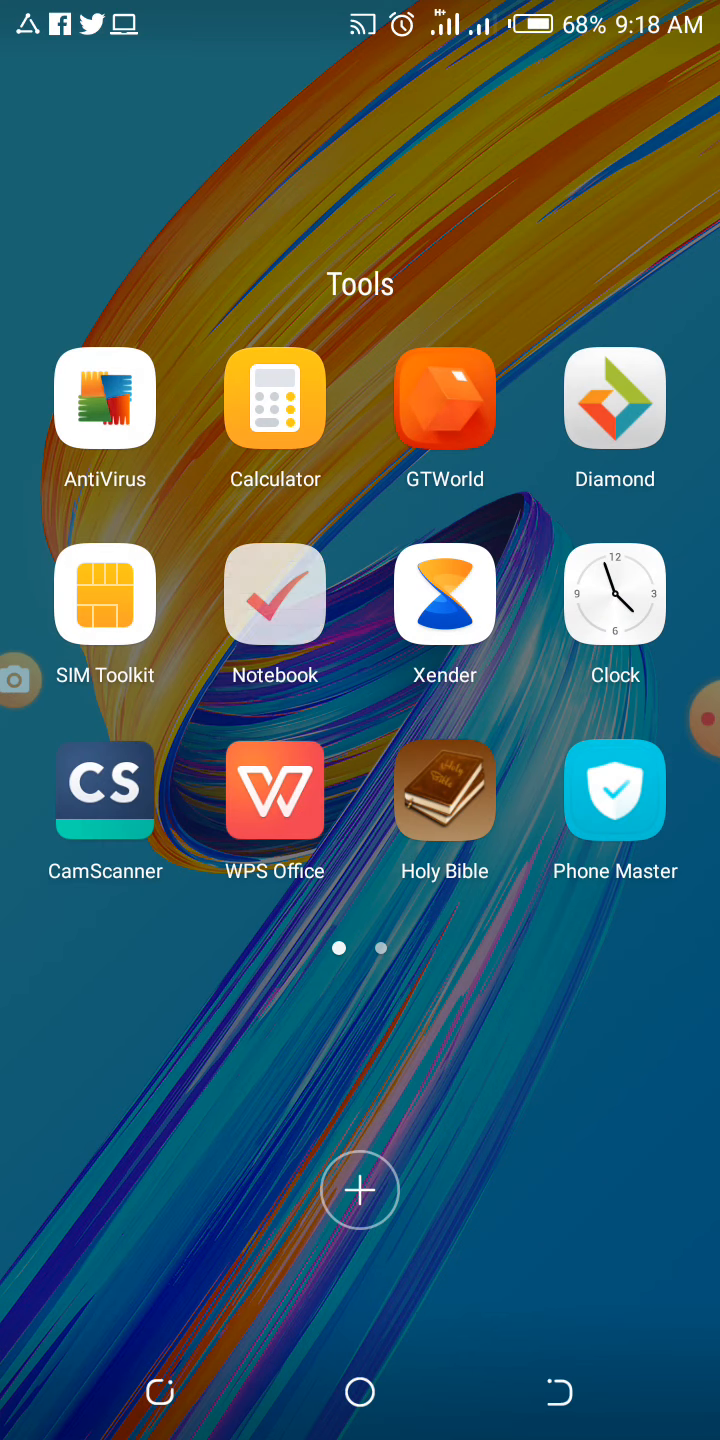
click(274, 592)
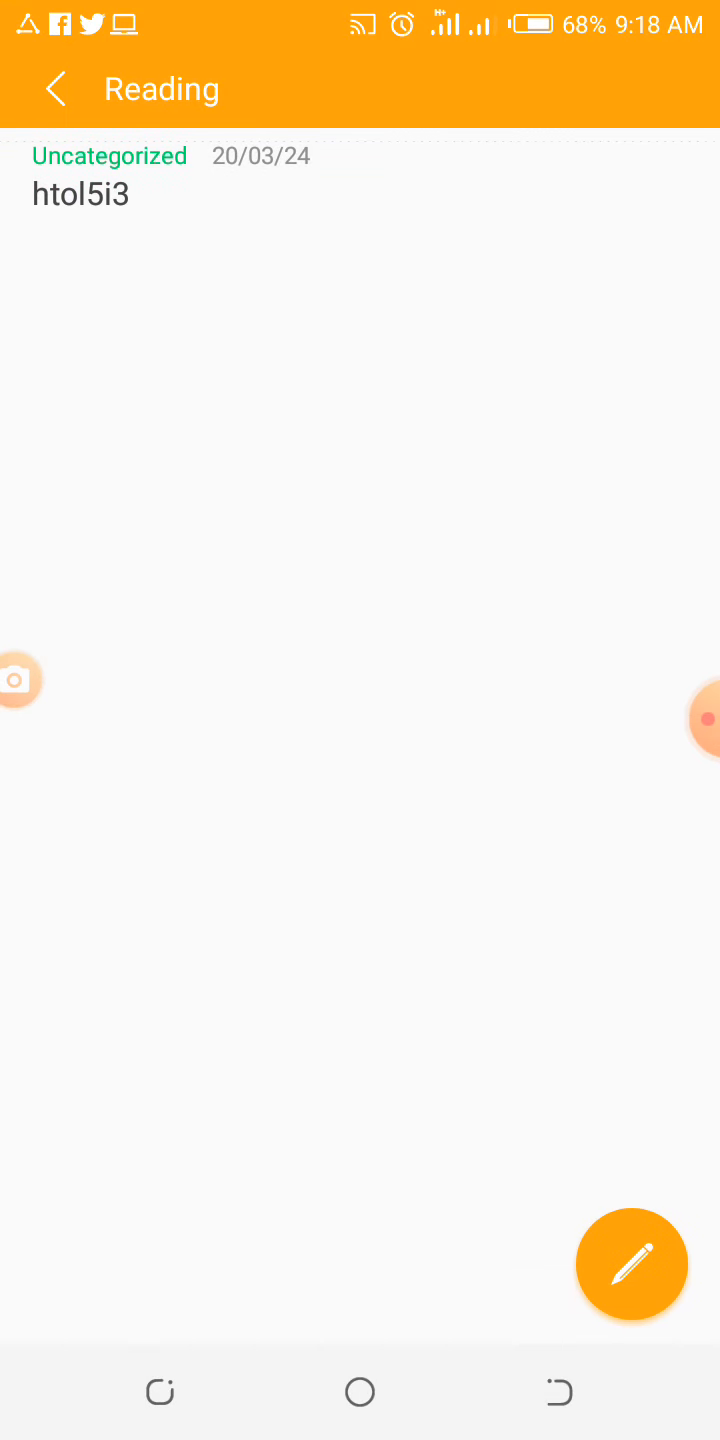
click(630, 1264)
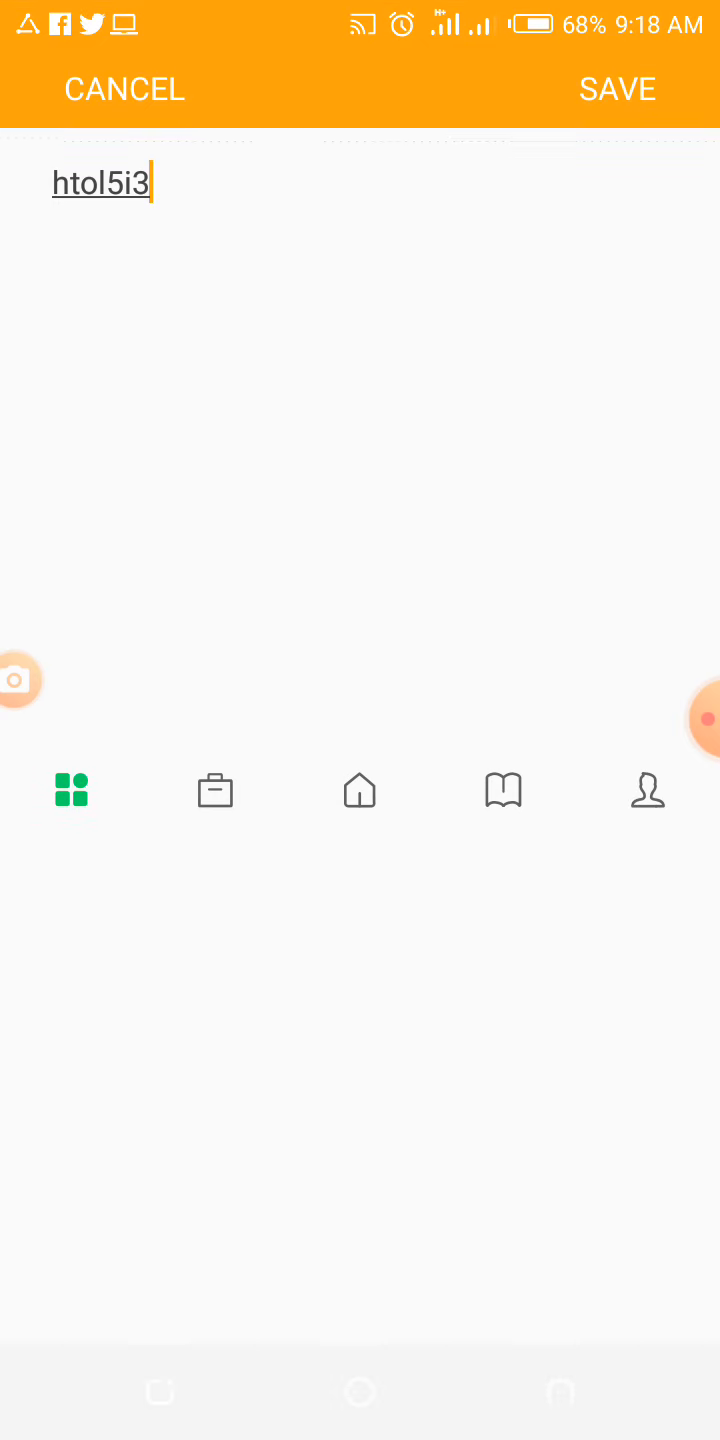
double_click(100, 184)
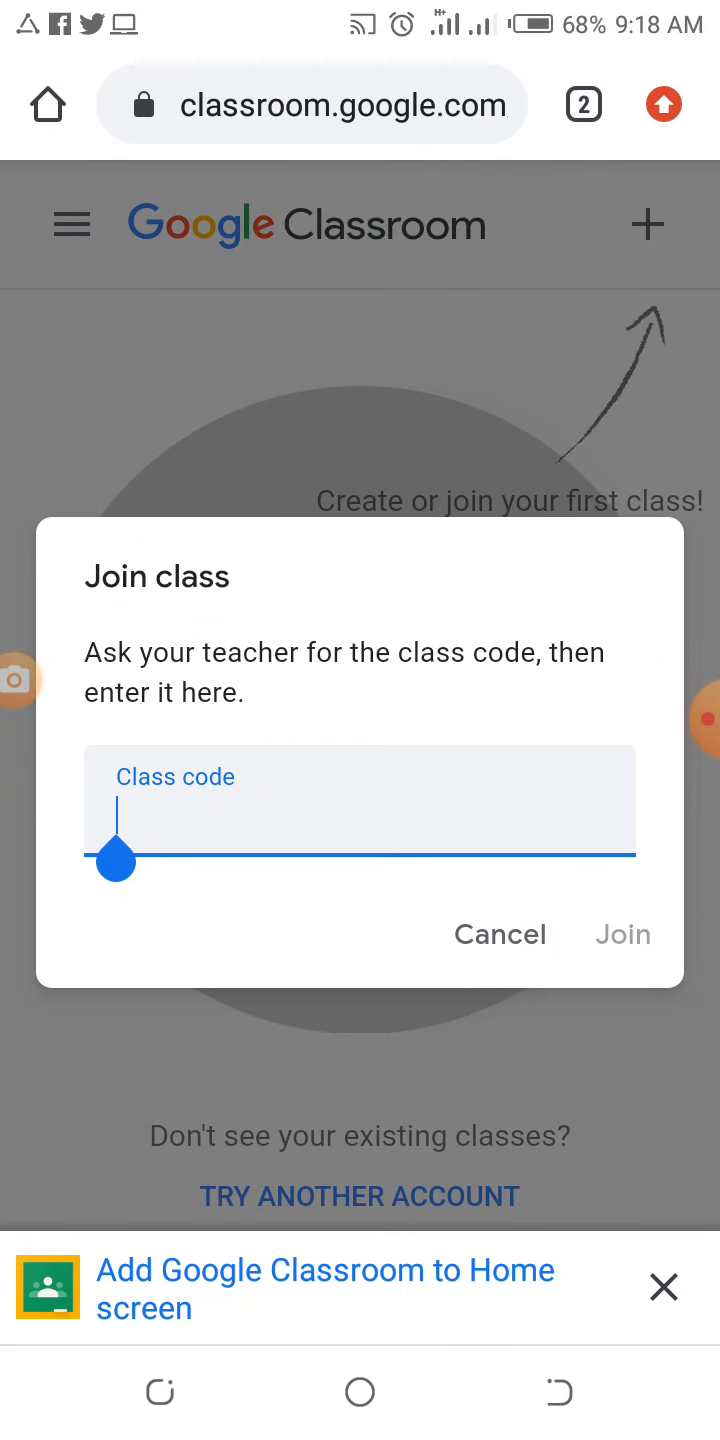
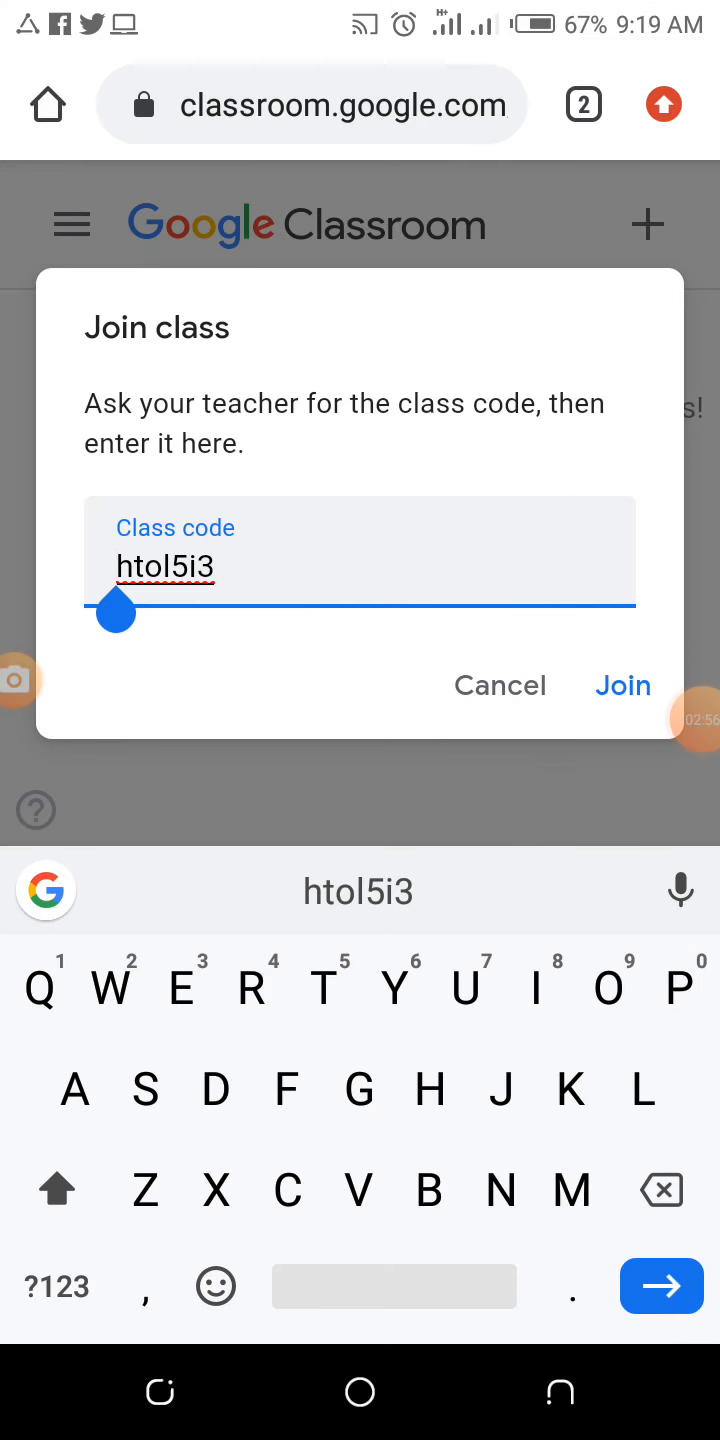
click(622, 684)
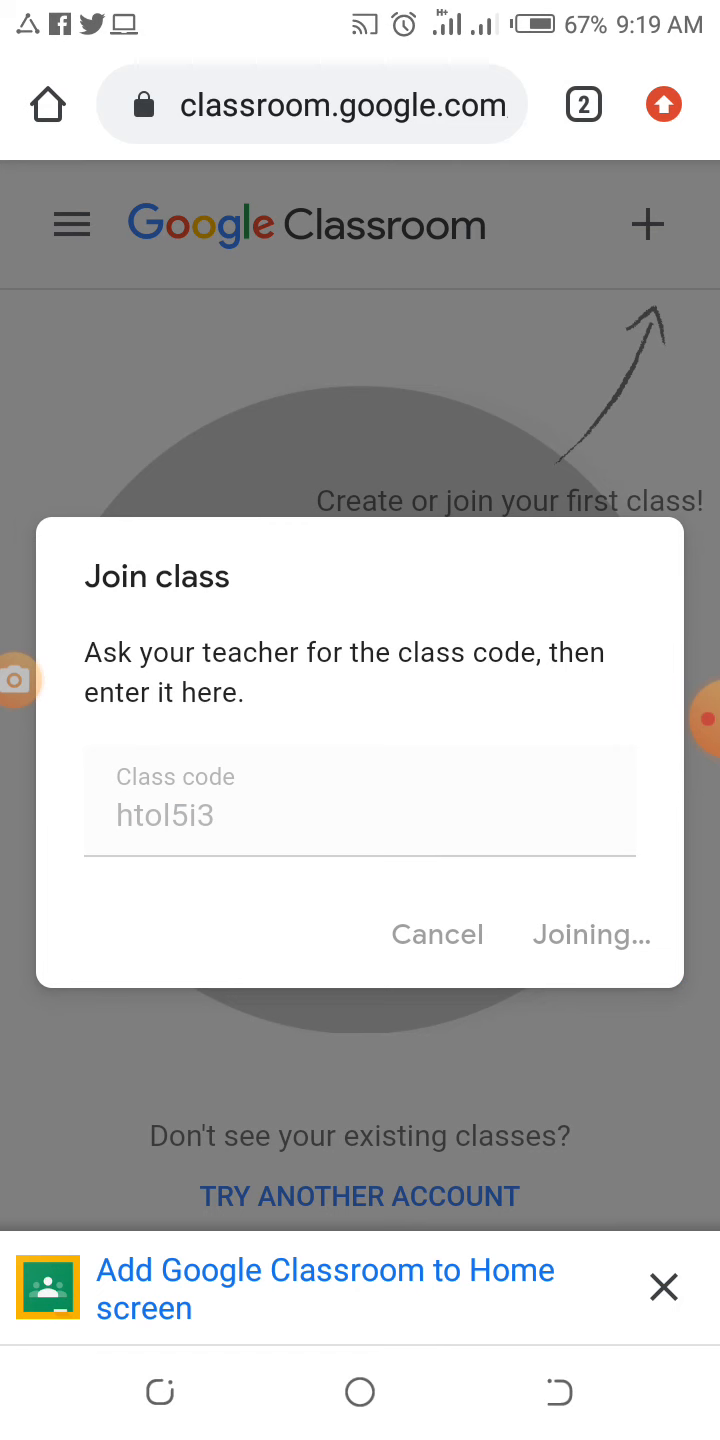
click(662, 1288)
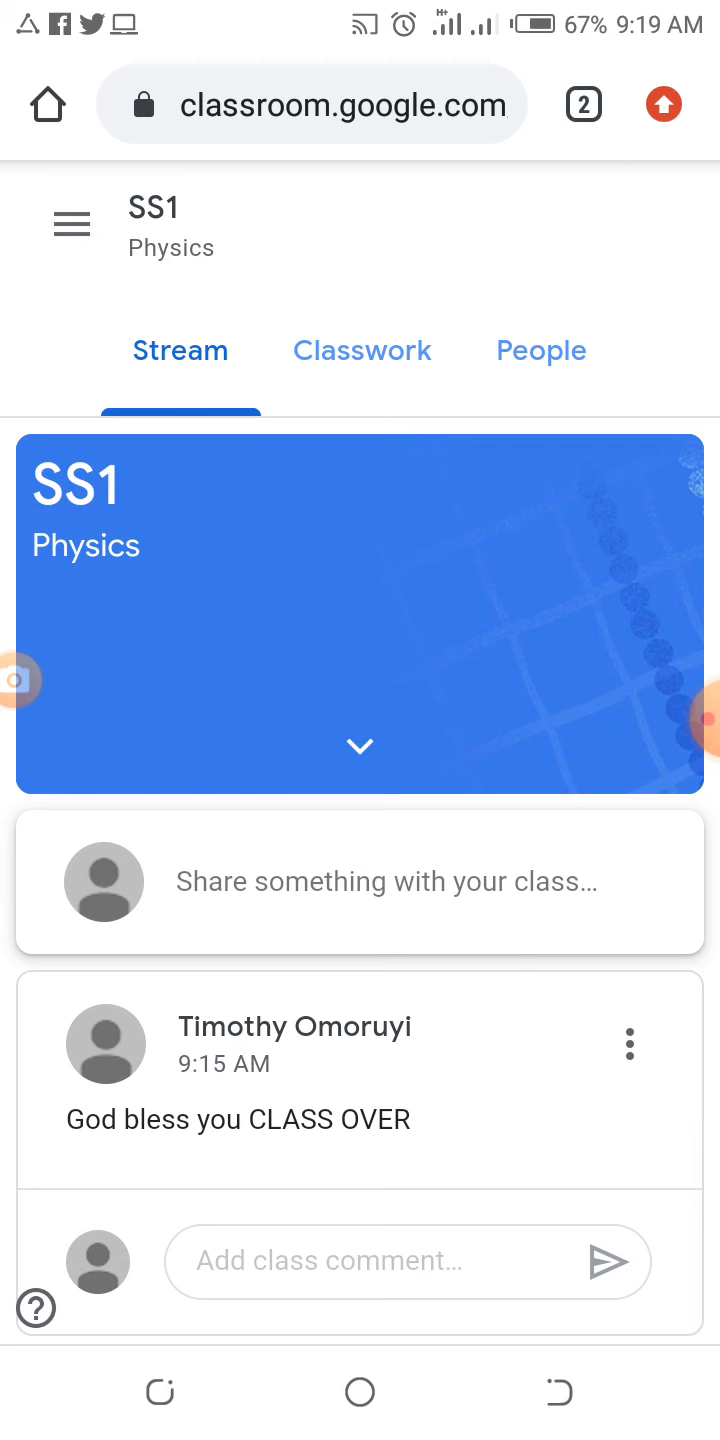
Step: Show the SS1 Physics class's Classwork page, which has no assignments yet
click(360, 350)
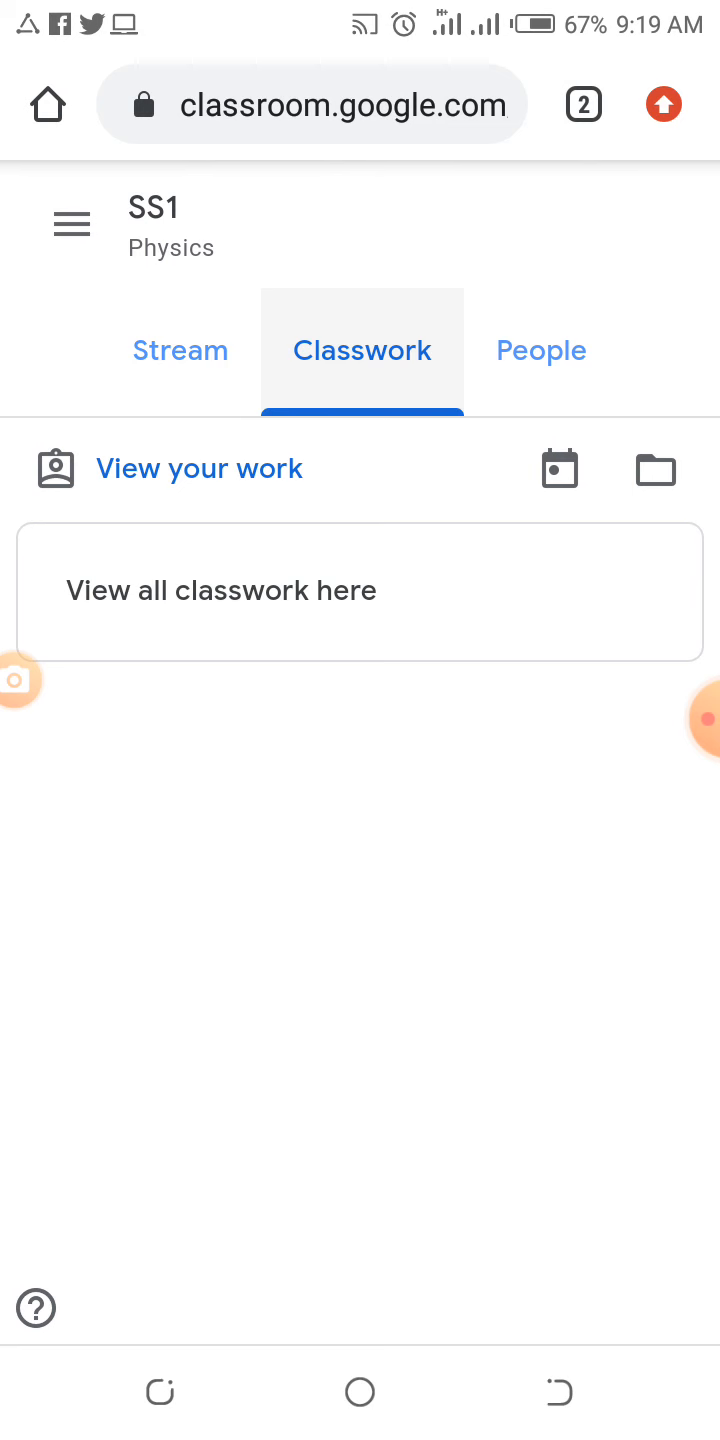
click(362, 348)
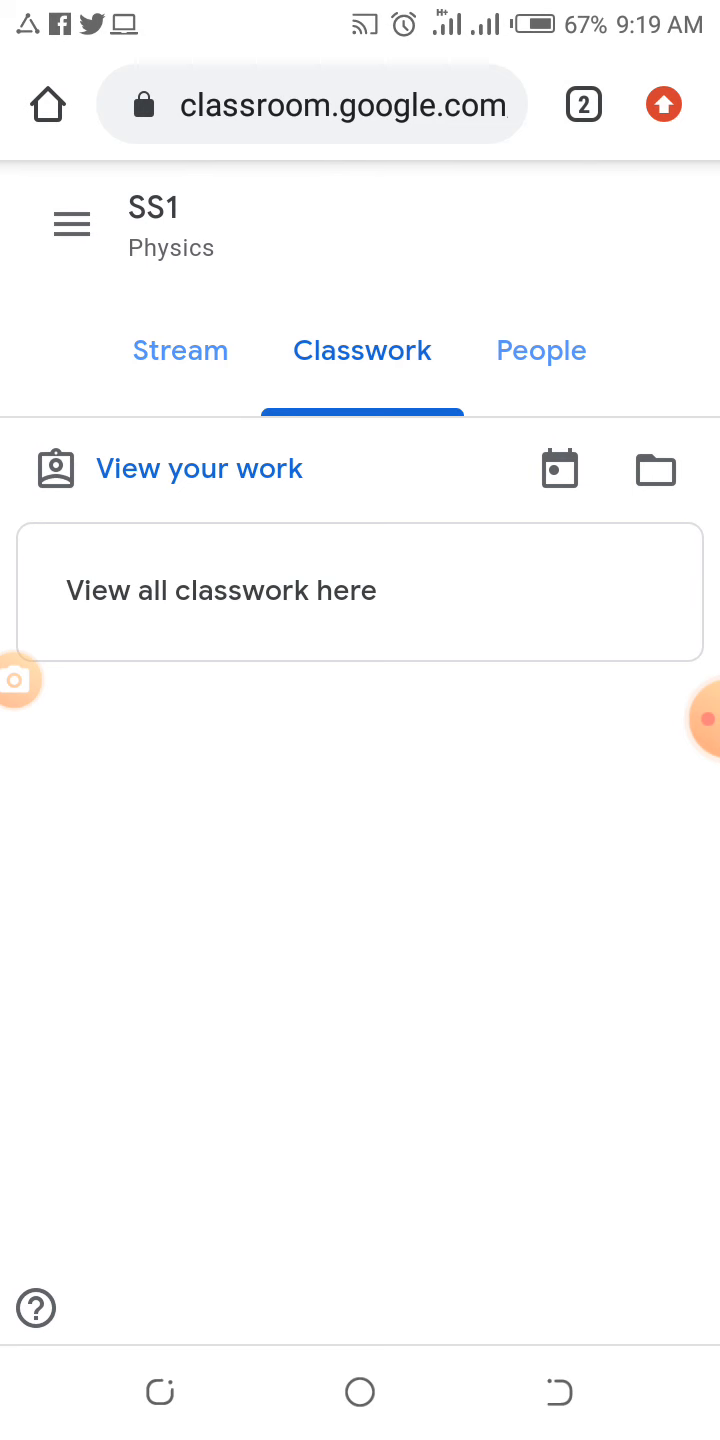